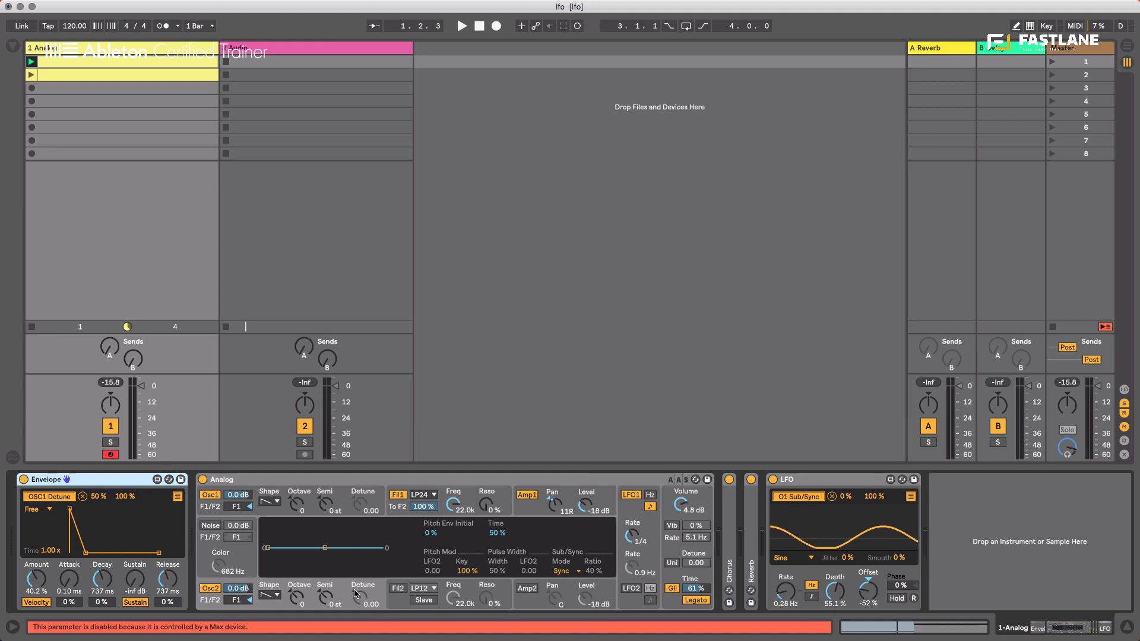
- Drop the Shaper Max for Live device onto the Analog track and map it to Filter 1 Freq
{"action": "left_click", "coordinate": [461, 25]}
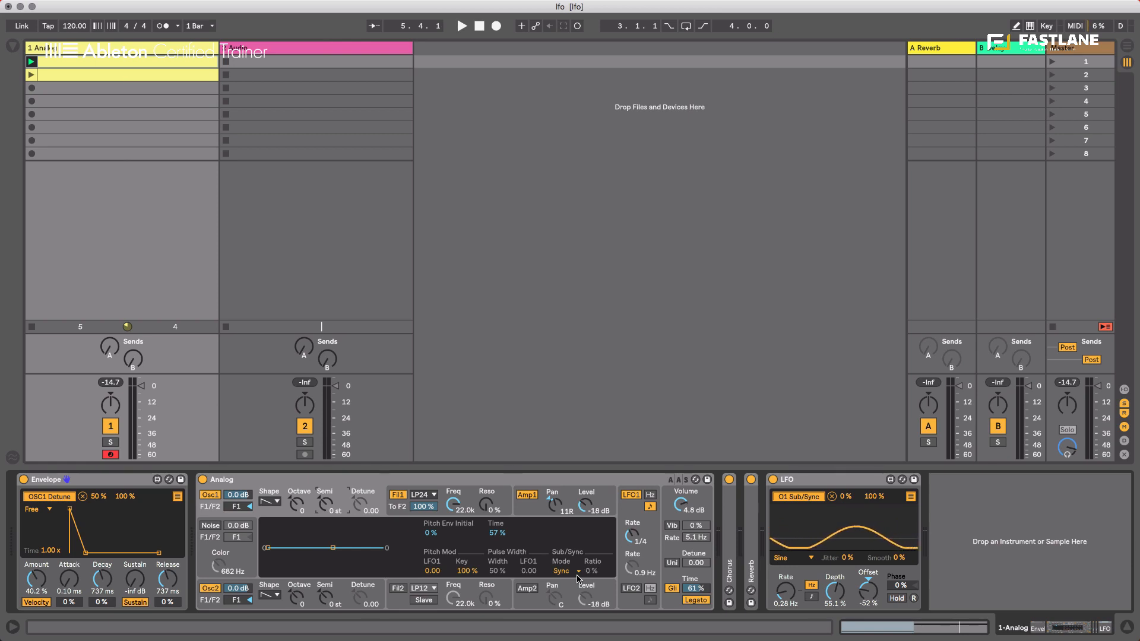
{"action": "left_click_drag", "start_coordinate": [591, 571], "coordinate": [591, 552]}
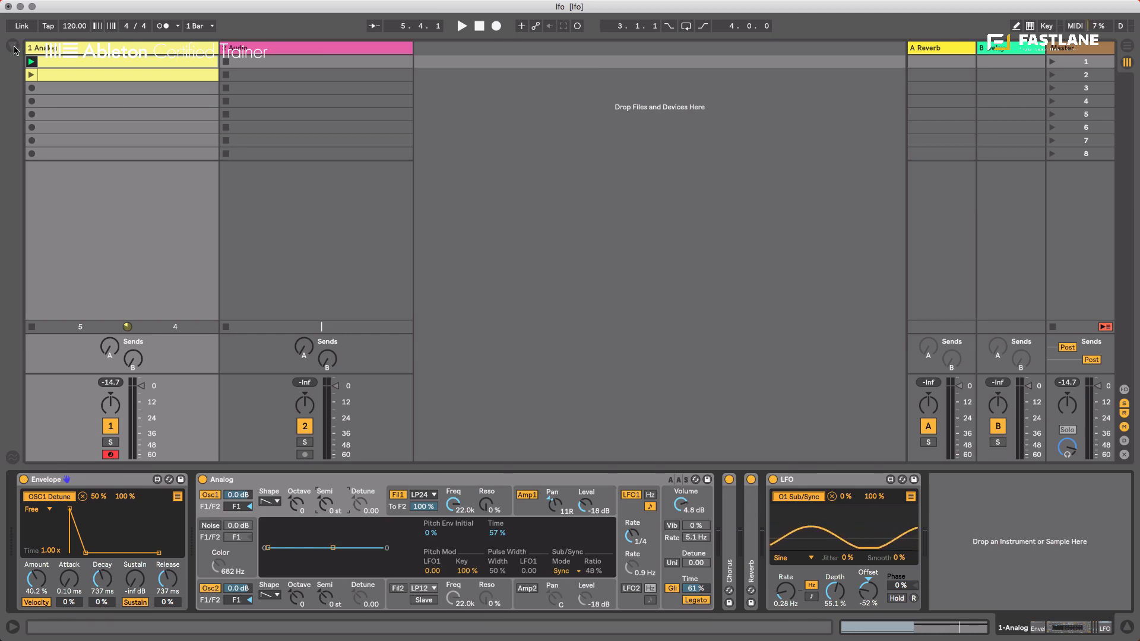
{"action": "left_click", "coordinate": [13, 47]}
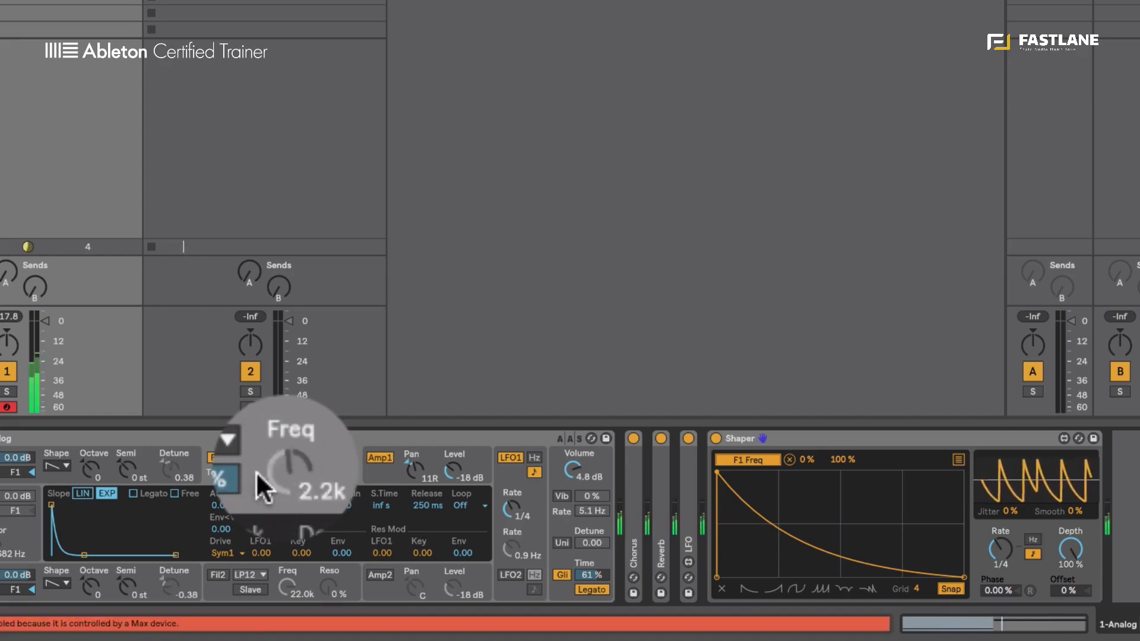
- Drag breakpoints so the curve dips to the bottom then peaks at mid-cycle with curved slopes
{"action": "left_click_drag", "start_coordinate": [284, 466], "coordinate": [280, 501]}
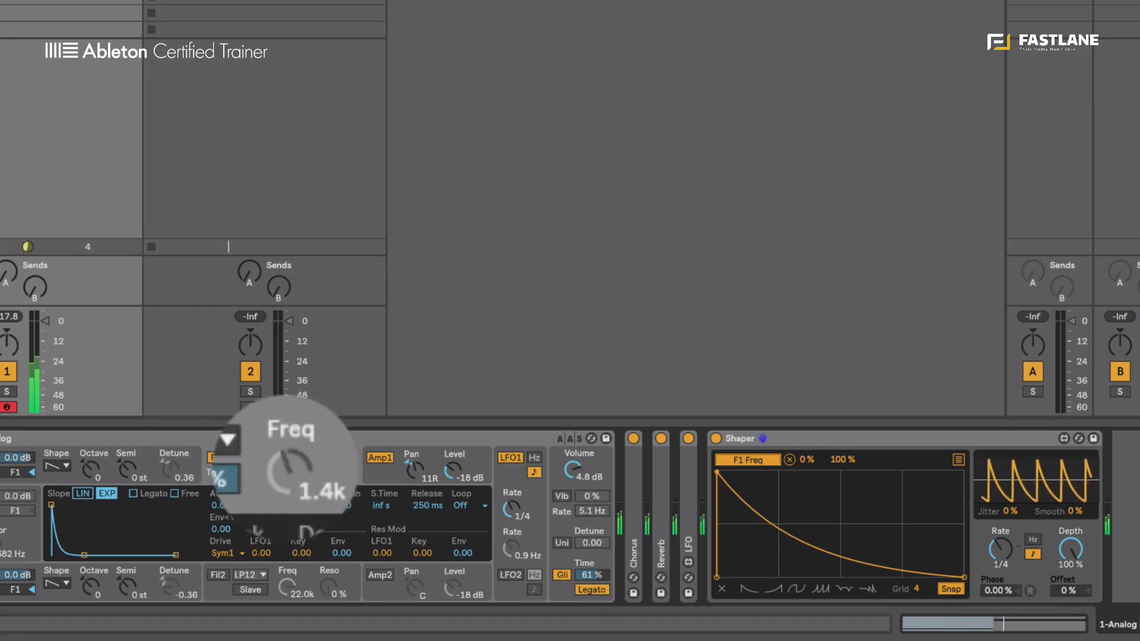
{"action": "left_click_drag", "start_coordinate": [289, 466], "coordinate": [289, 422]}
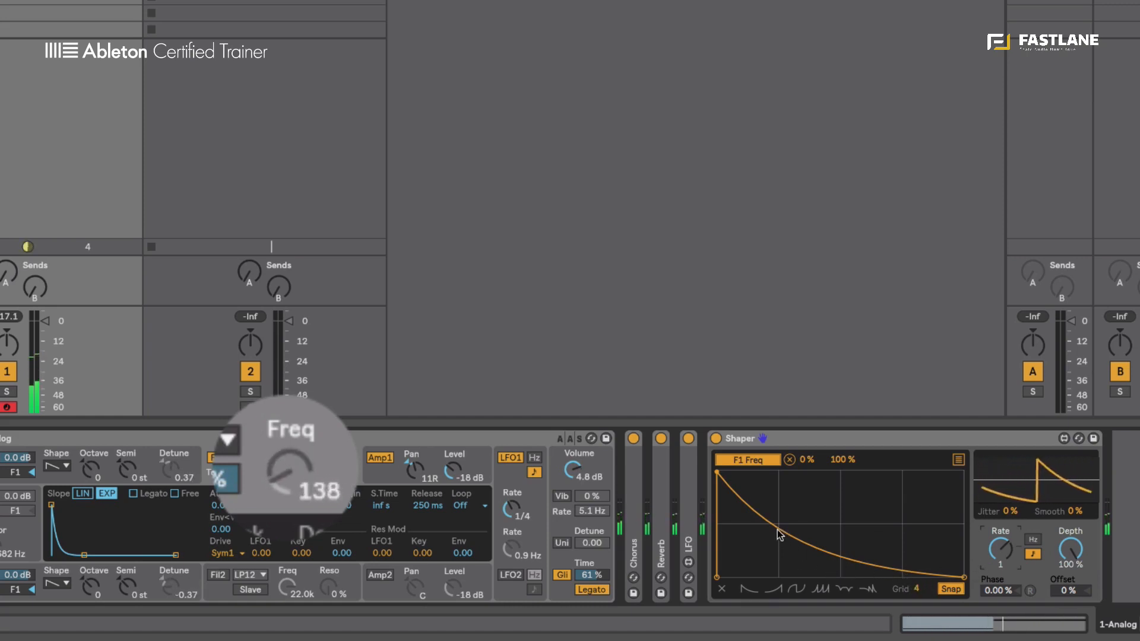
{"action": "left_click_drag", "start_coordinate": [781, 534], "coordinate": [835, 582]}
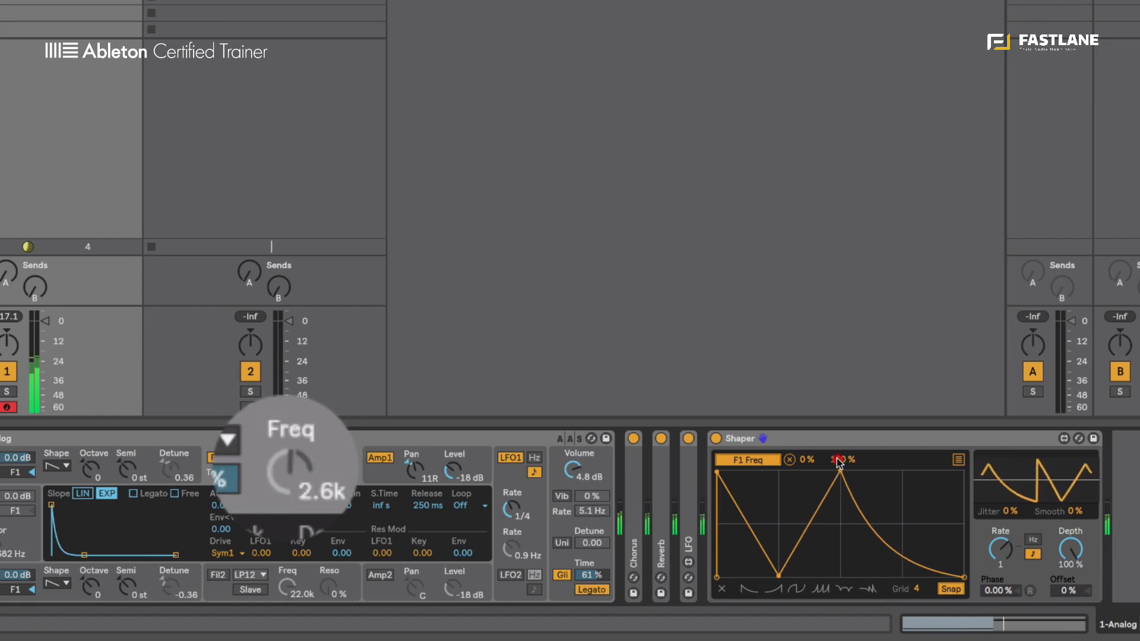
{"action": "left_click_drag", "start_coordinate": [838, 462], "coordinate": [839, 472]}
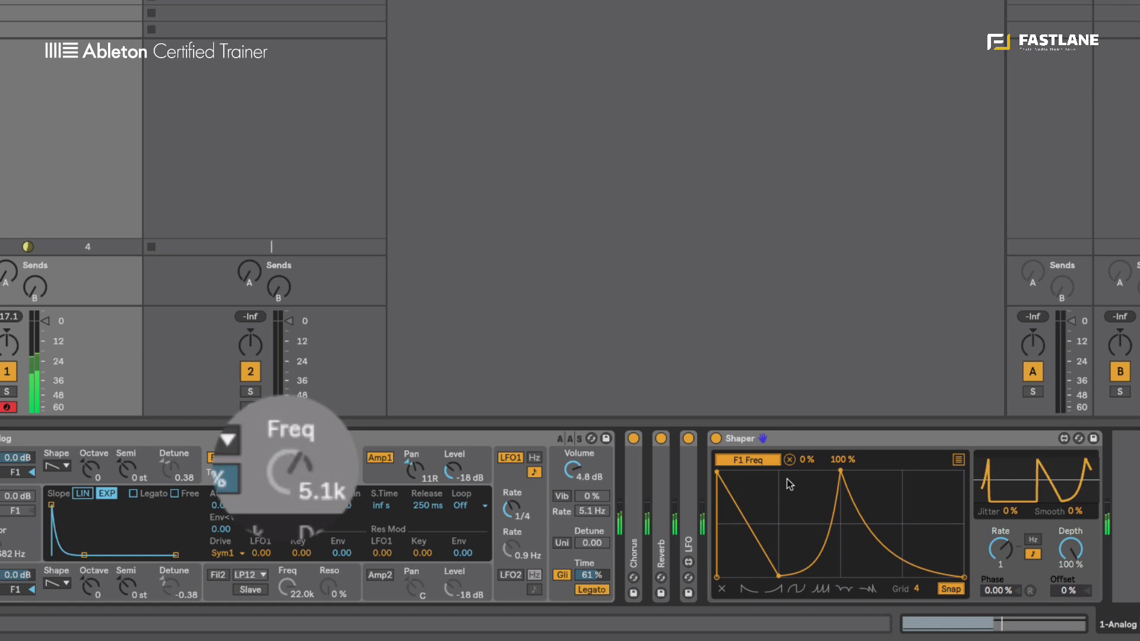
- Set Shaper's Grid to 8 and reshape the peak into a flat top with breakpoints along the tail
{"action": "left_click_drag", "start_coordinate": [841, 473], "coordinate": [843, 469]}
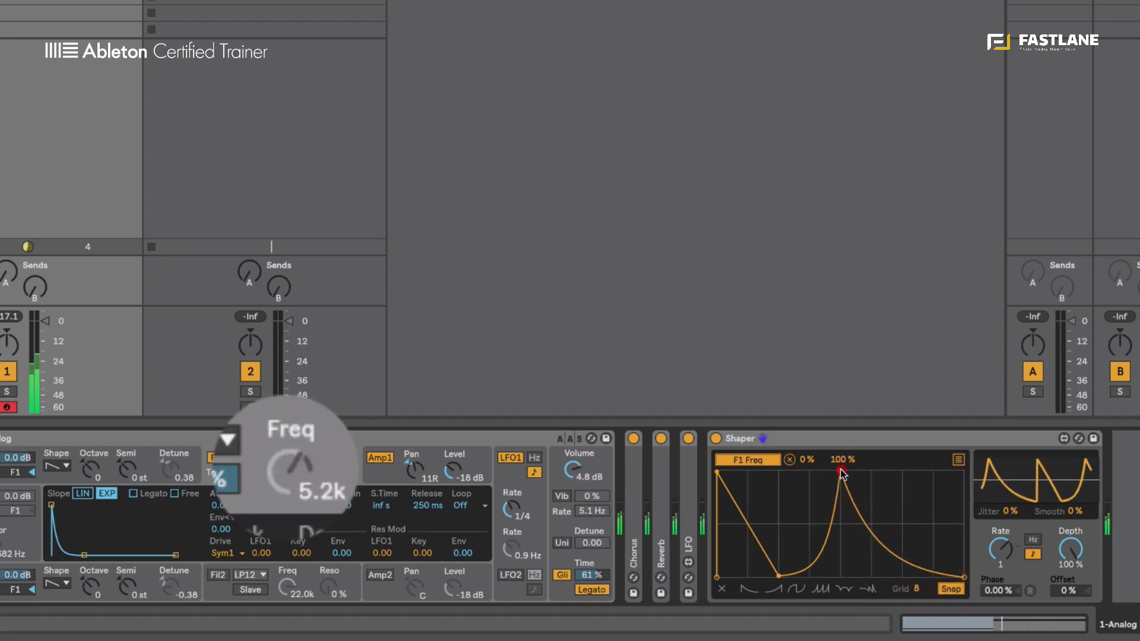
{"action": "left_click_drag", "start_coordinate": [843, 474], "coordinate": [809, 476]}
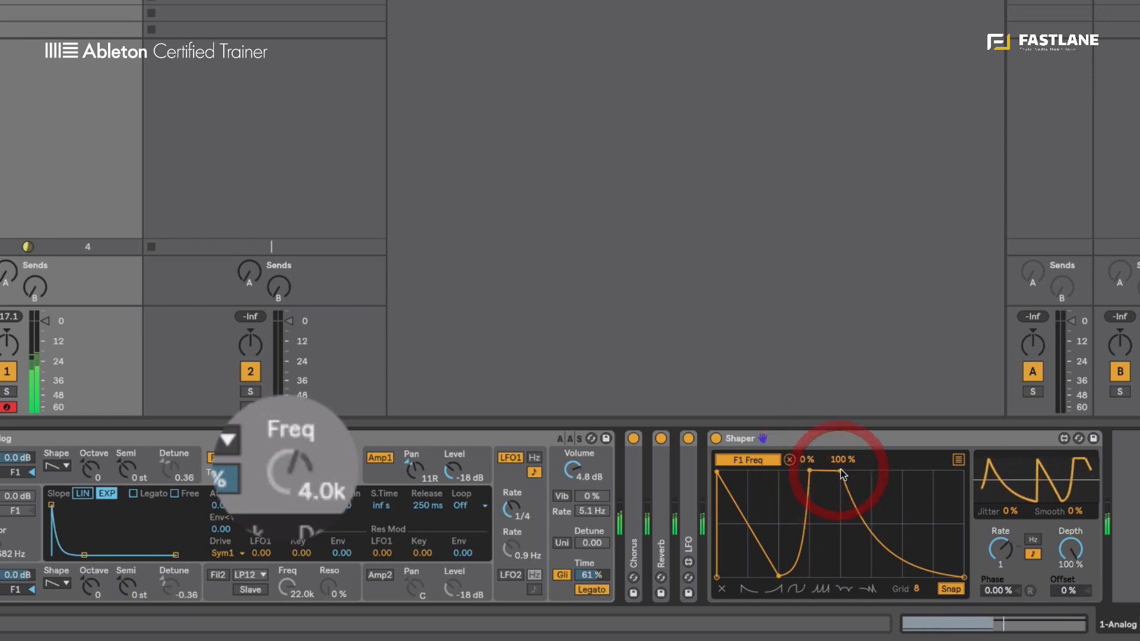
{"action": "left_click_drag", "start_coordinate": [808, 472], "coordinate": [836, 541]}
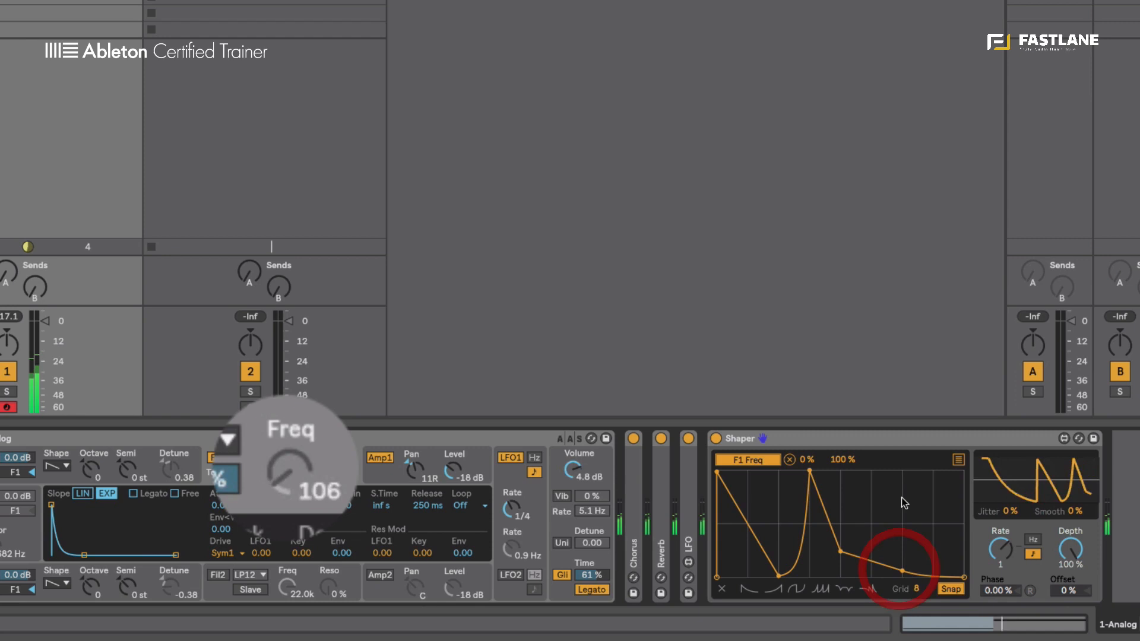
{"action": "left_click_drag", "start_coordinate": [905, 565], "coordinate": [905, 480]}
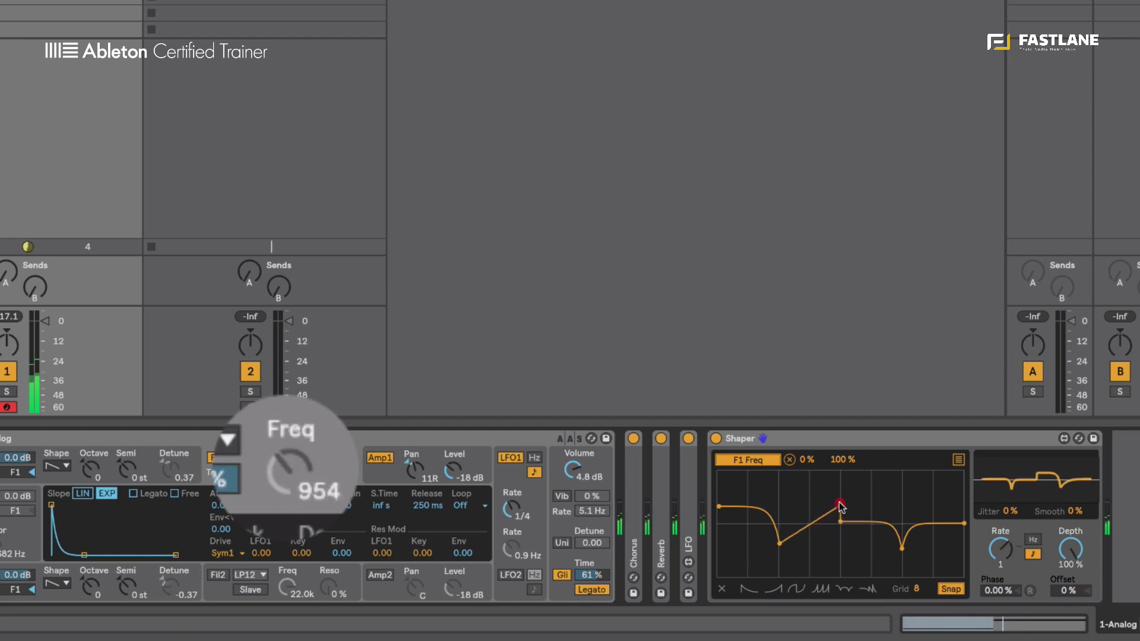
- Make the curve drop vertically after the ramp and lower the first dip to the bottom
{"action": "left_click_drag", "start_coordinate": [837, 507], "coordinate": [839, 558]}
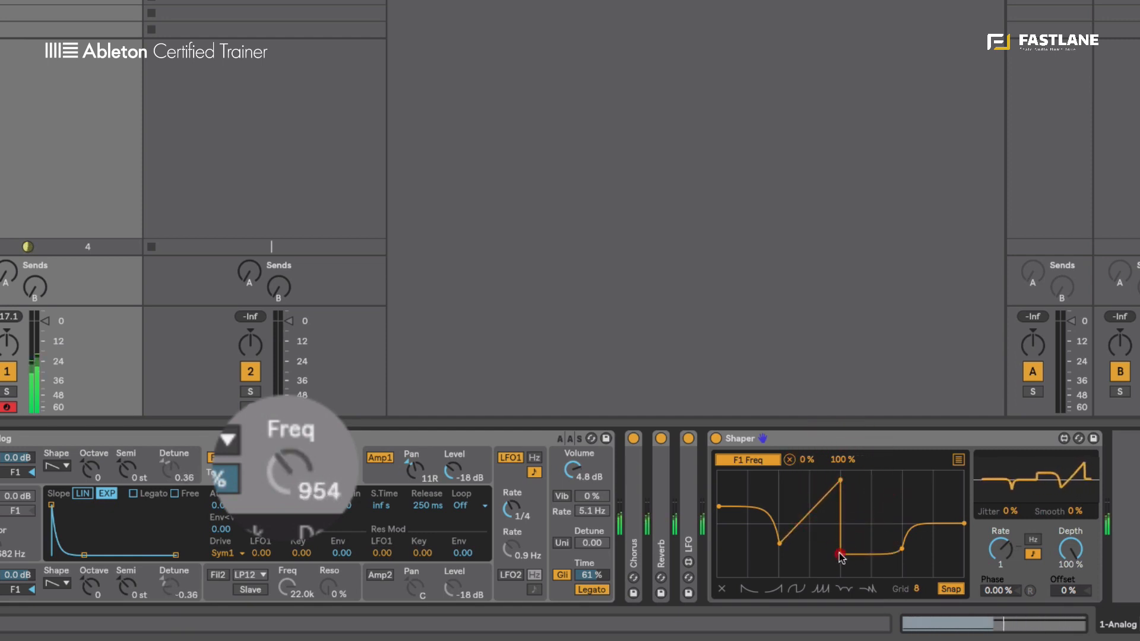
{"action": "left_click_drag", "start_coordinate": [839, 552], "coordinate": [786, 549]}
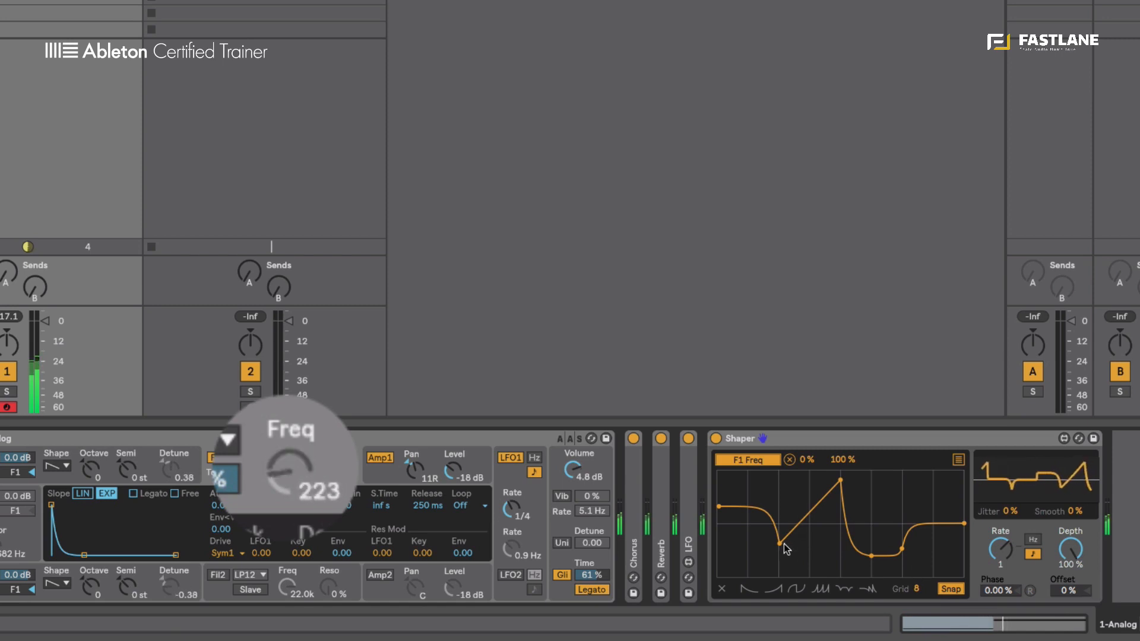
{"action": "left_click_drag", "start_coordinate": [781, 534], "coordinate": [779, 569]}
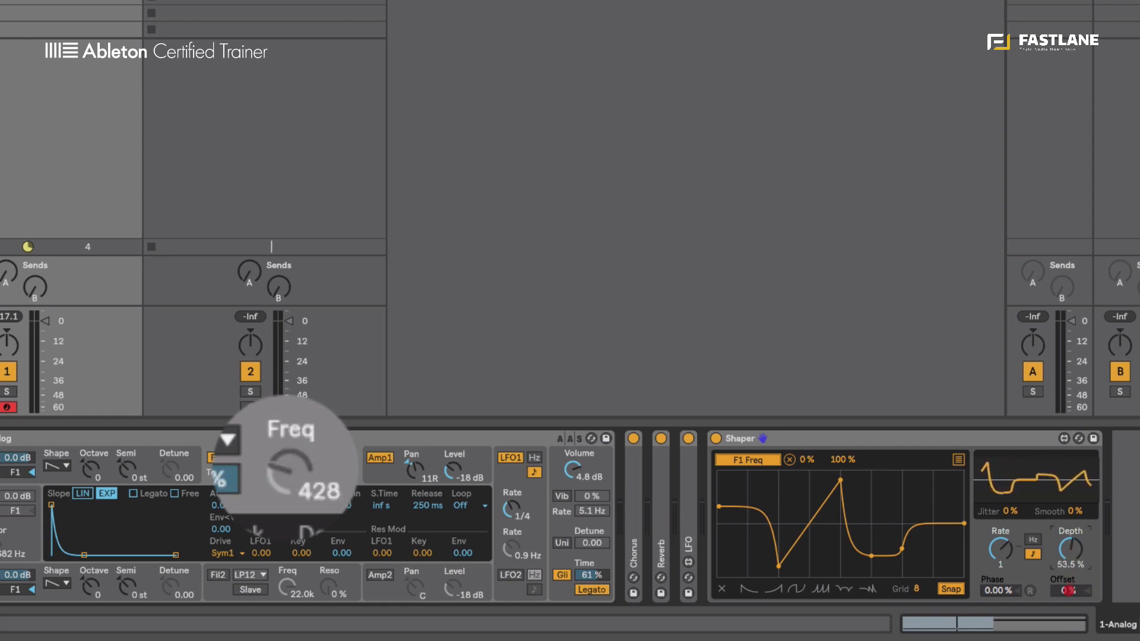
- Try adjusting the modulated Filter 1 frequency knob directly on Analog
{"action": "left_click_drag", "start_coordinate": [291, 473], "coordinate": [273, 501]}
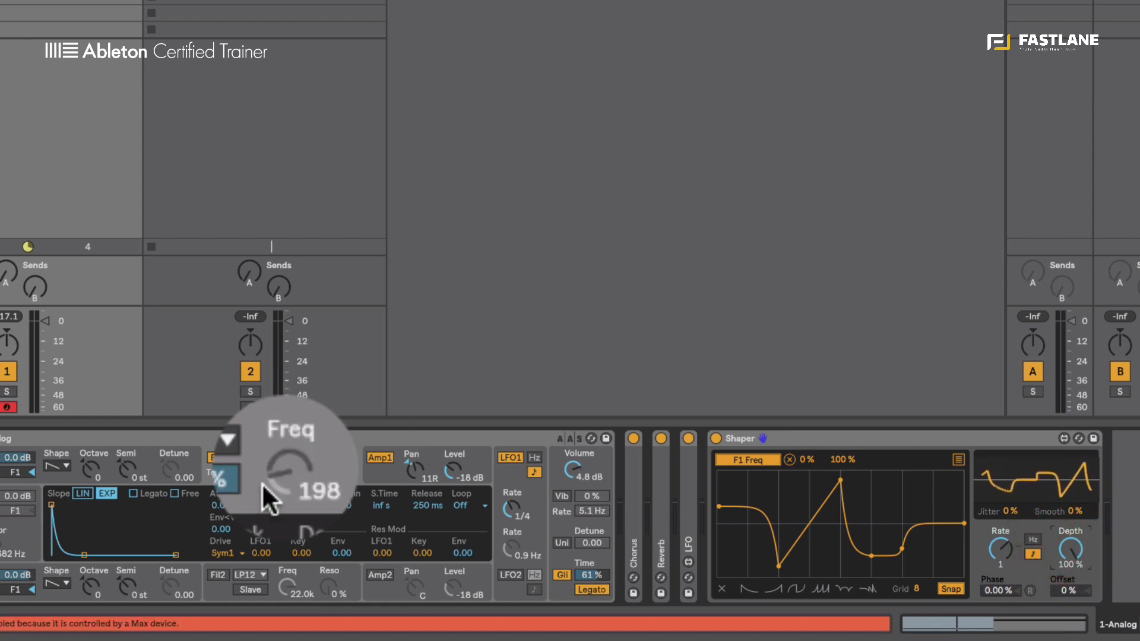
{"action": "left_click_drag", "start_coordinate": [269, 498], "coordinate": [301, 472]}
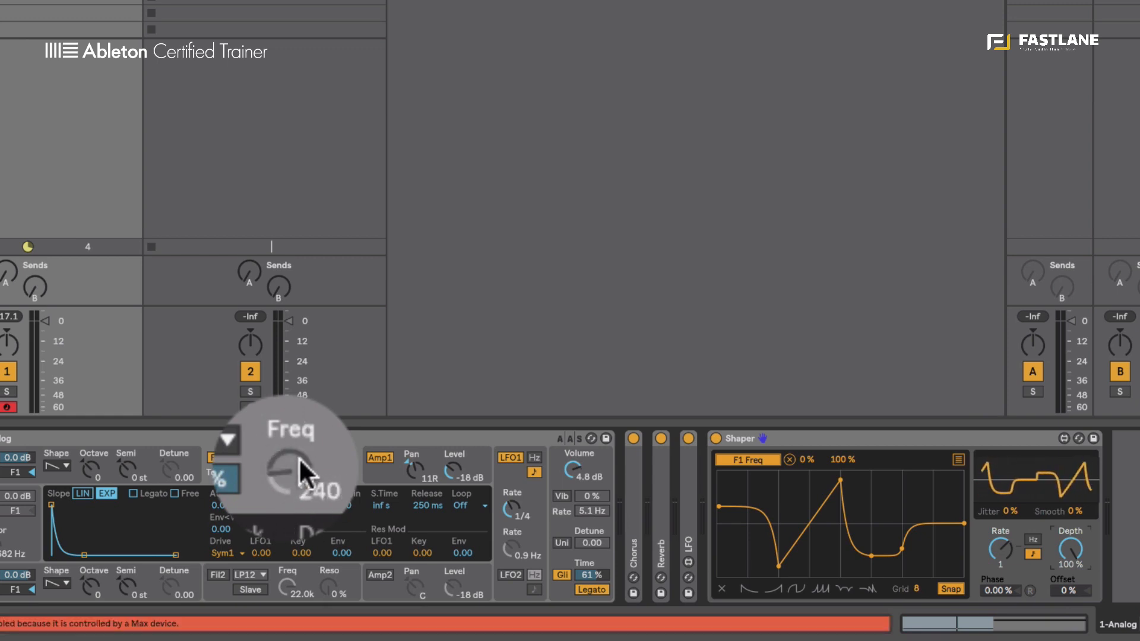
{"action": "left_click_drag", "start_coordinate": [280, 476], "coordinate": [261, 497]}
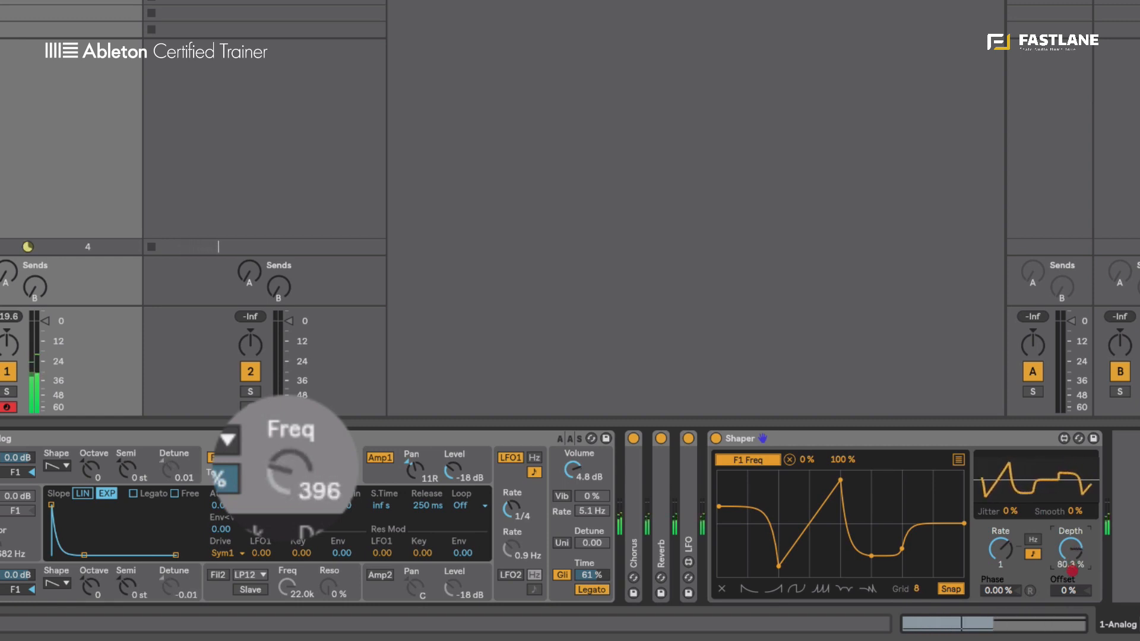
- Set Shaper Depth to about 56% and Offset to 48%, with 55% jitter and 28% smoothing
{"action": "left_click_drag", "start_coordinate": [1070, 552], "coordinate": [1070, 524]}
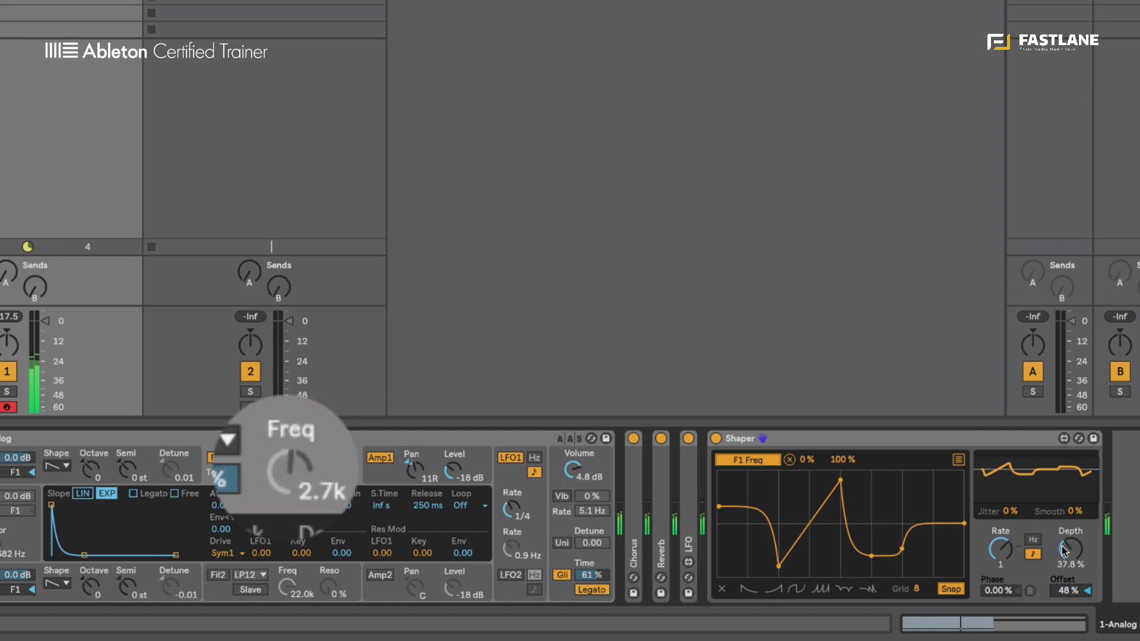
{"action": "left_click_drag", "start_coordinate": [1069, 549], "coordinate": [1068, 534]}
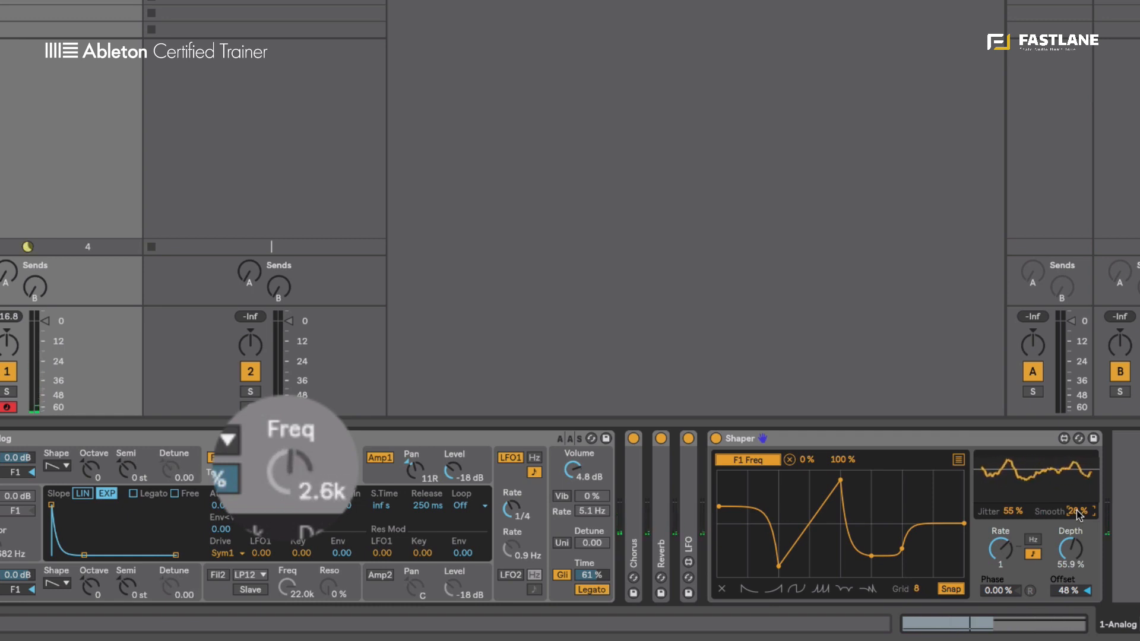
- Clear the curve, click in a jagged multi-point shape, and expand Shaper's mapping list
{"action": "left_click", "coordinate": [792, 589]}
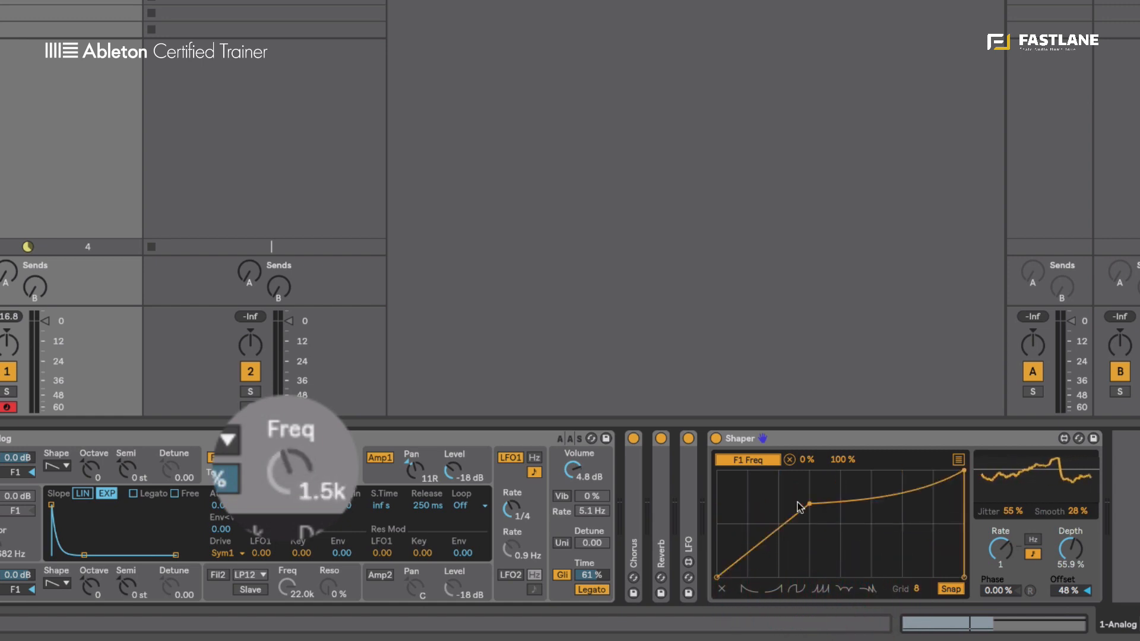
{"action": "left_click", "coordinate": [794, 589]}
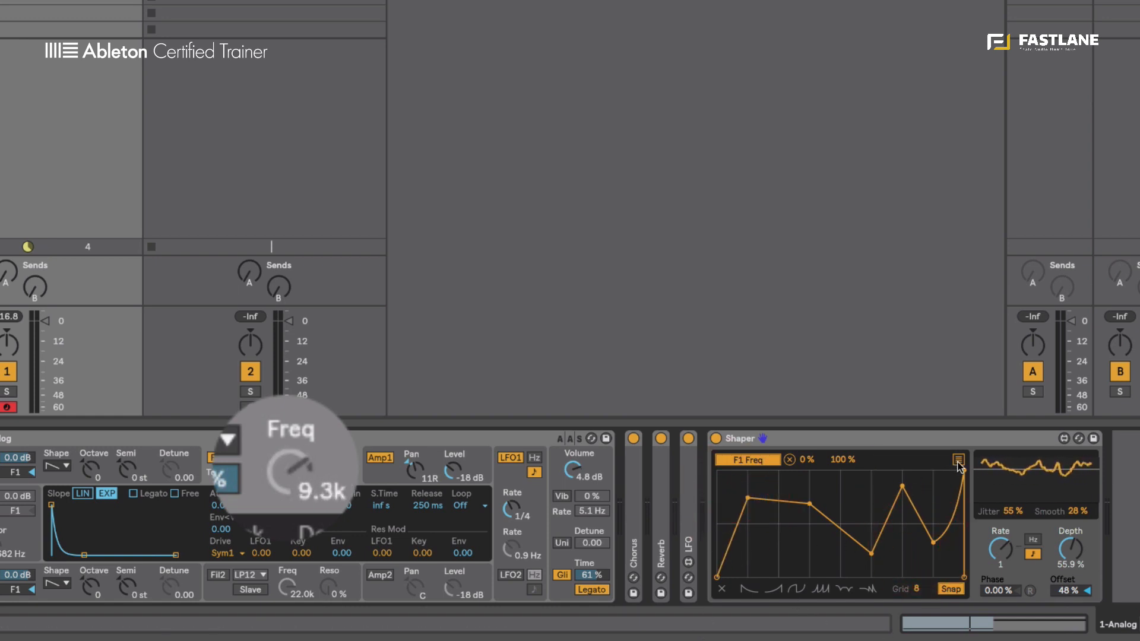
{"action": "left_click", "coordinate": [959, 459]}
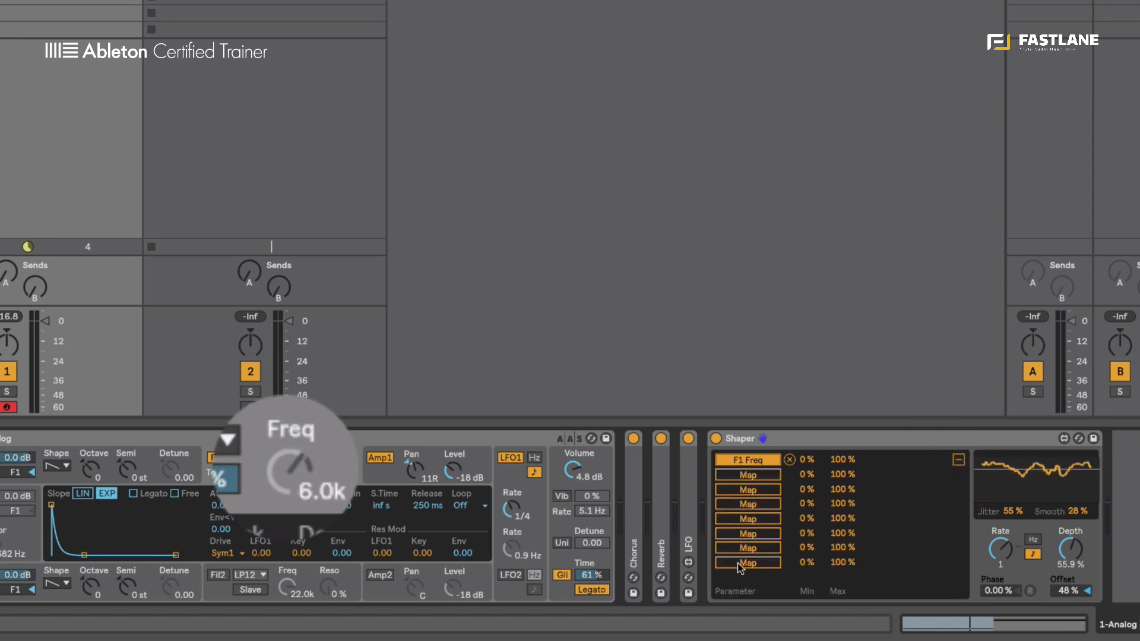
- Map the second slot to Amp1 Pan with Min 14% and Max 64%, raising Depth to about 86%
{"action": "left_click", "coordinate": [746, 475]}
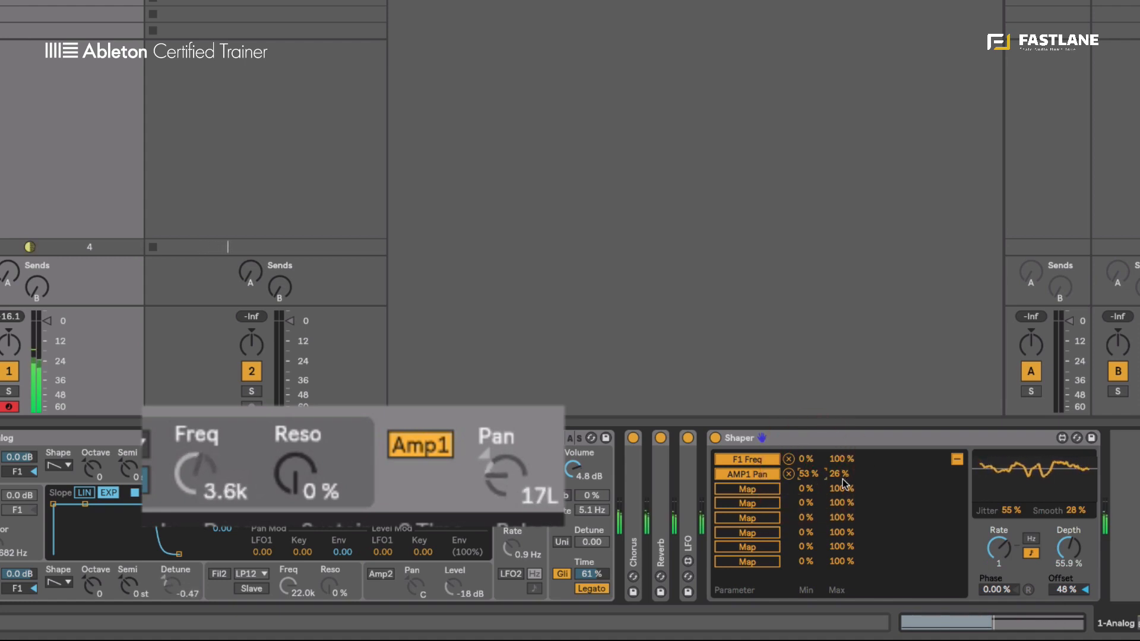
{"action": "left_click_drag", "start_coordinate": [843, 473], "coordinate": [843, 469]}
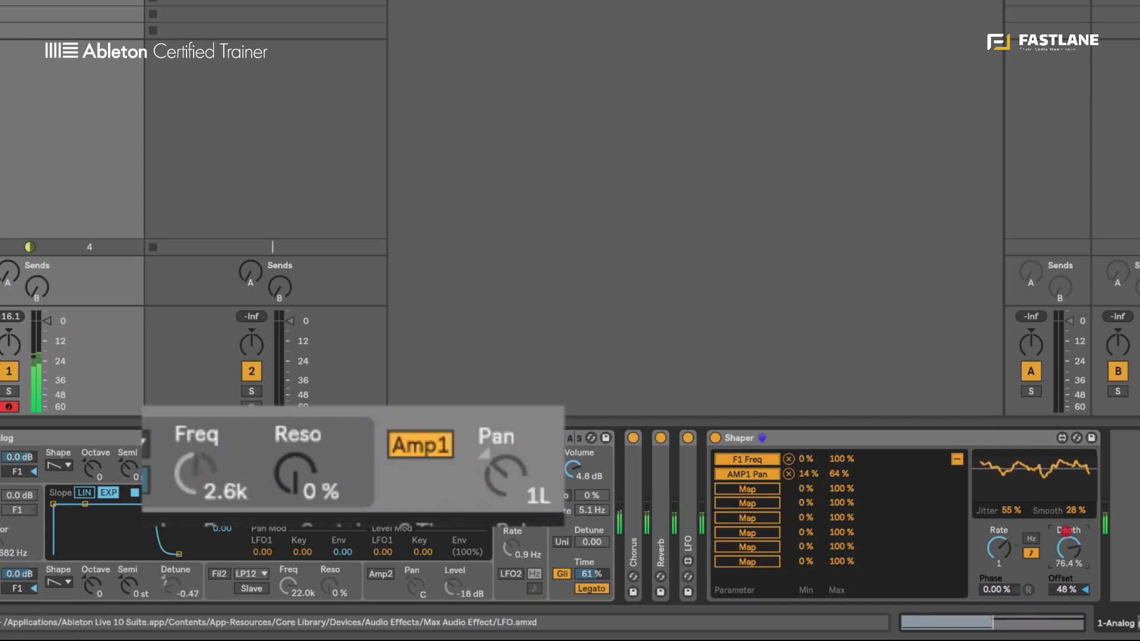
{"action": "left_click_drag", "start_coordinate": [1069, 548], "coordinate": [1069, 542]}
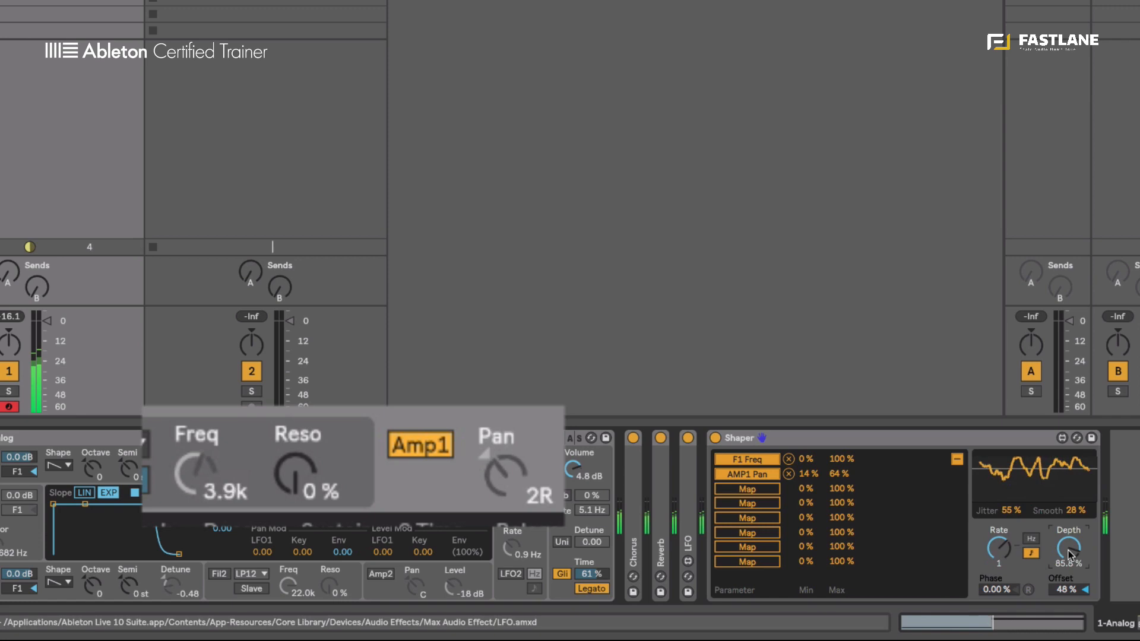